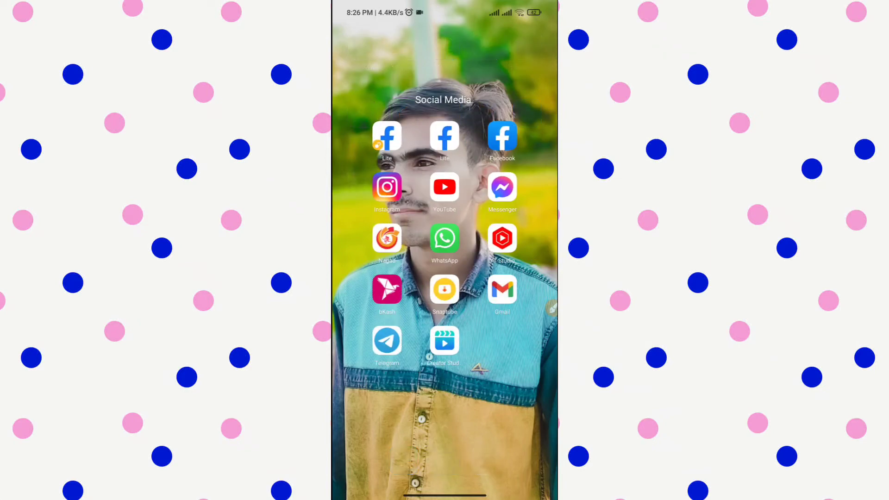
- Launch Facebook Lite and start creating a new Facebook account
{"action": "left_click", "coordinate": [502, 136]}
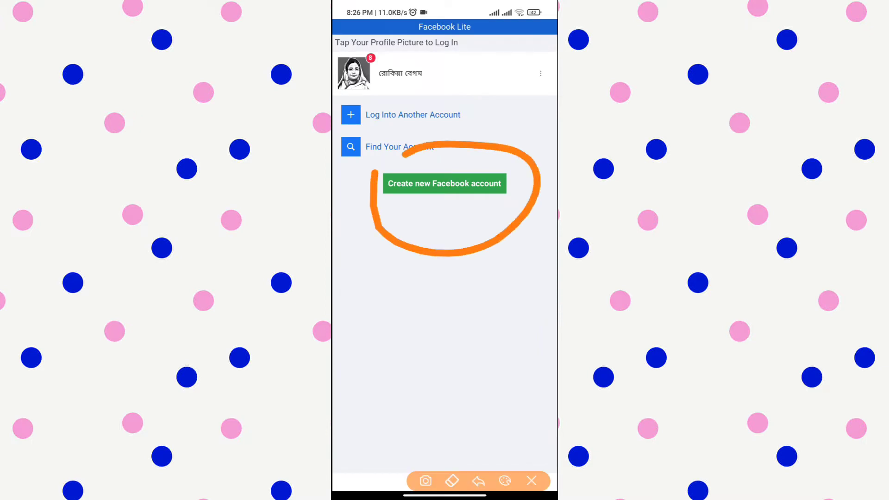
{"action": "left_click", "coordinate": [531, 481]}
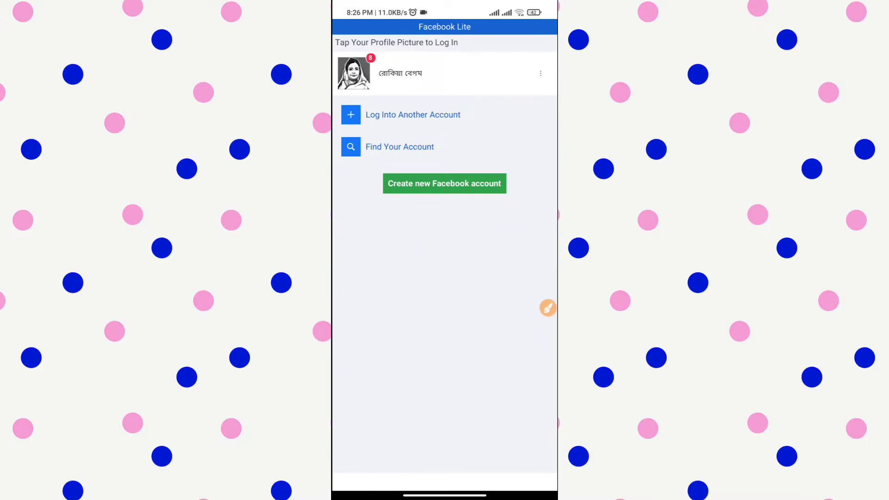
{"action": "left_click", "coordinate": [445, 184]}
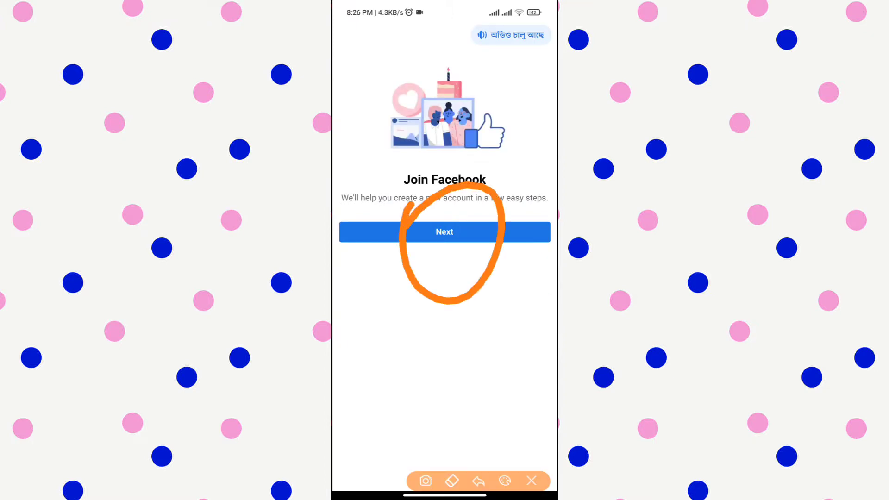
{"action": "left_click", "coordinate": [445, 232]}
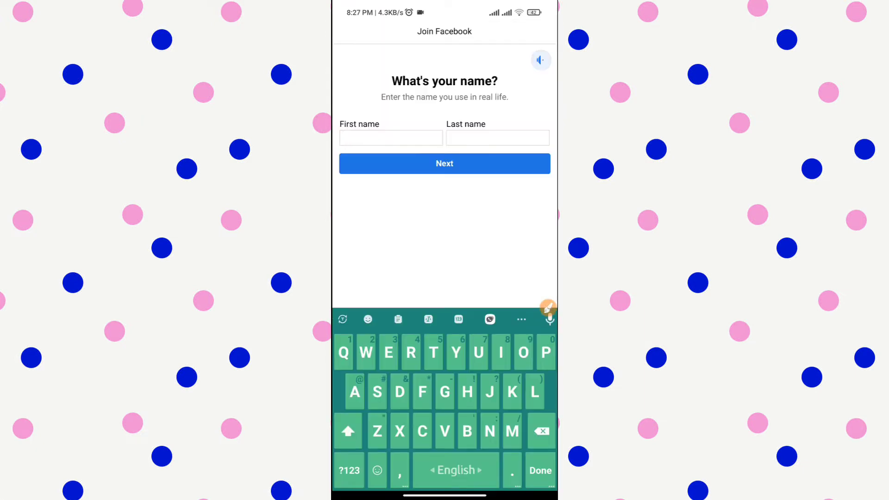
{"action": "left_click", "coordinate": [540, 60]}
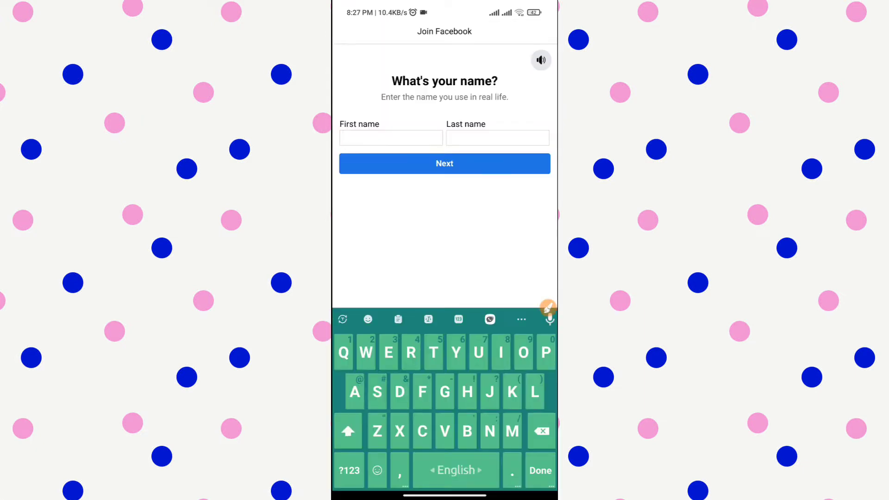
{"action": "type", "text": "Sakib"}
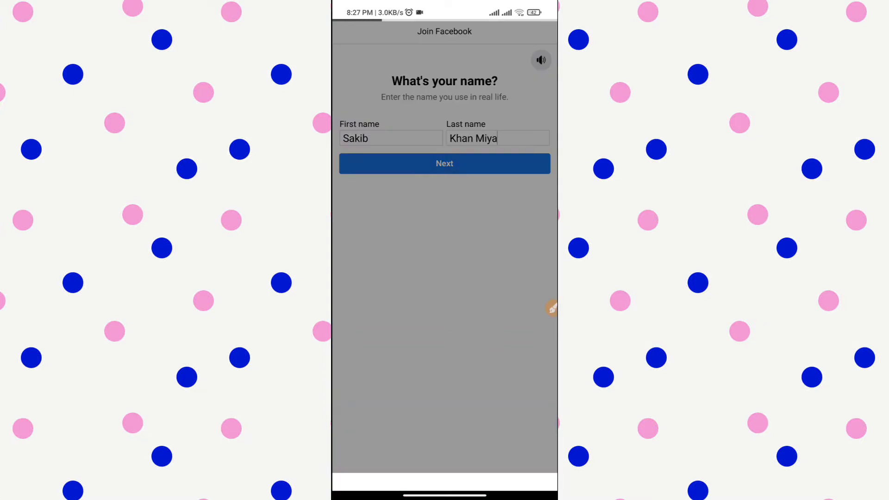
{"action": "left_click", "coordinate": [444, 164]}
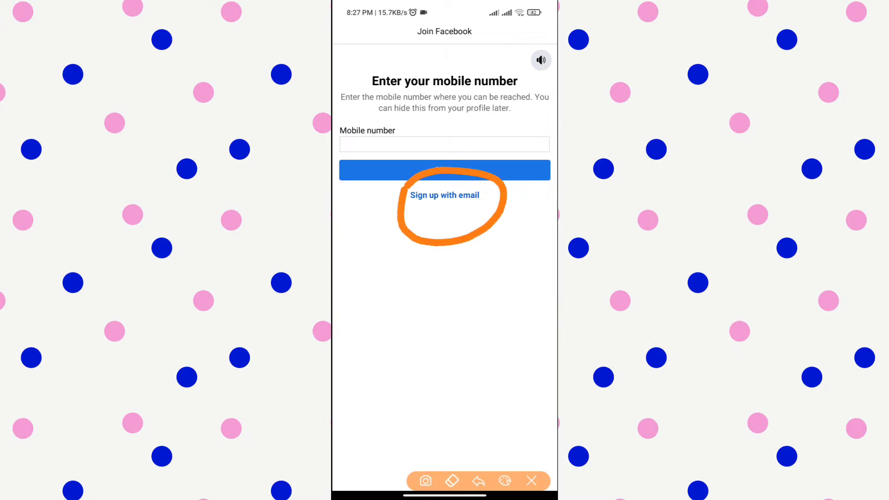
- Choose email sign-up instead of phone, then go to the home screen
{"action": "left_click", "coordinate": [532, 480]}
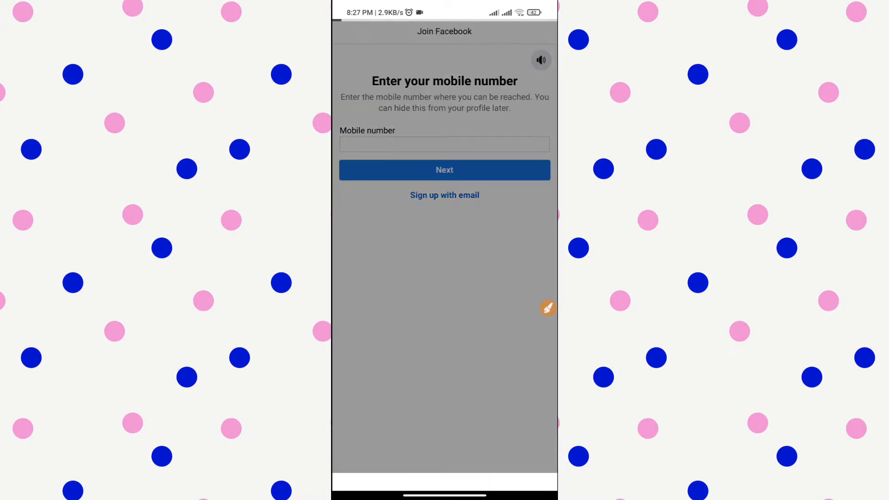
{"action": "left_click", "coordinate": [445, 195]}
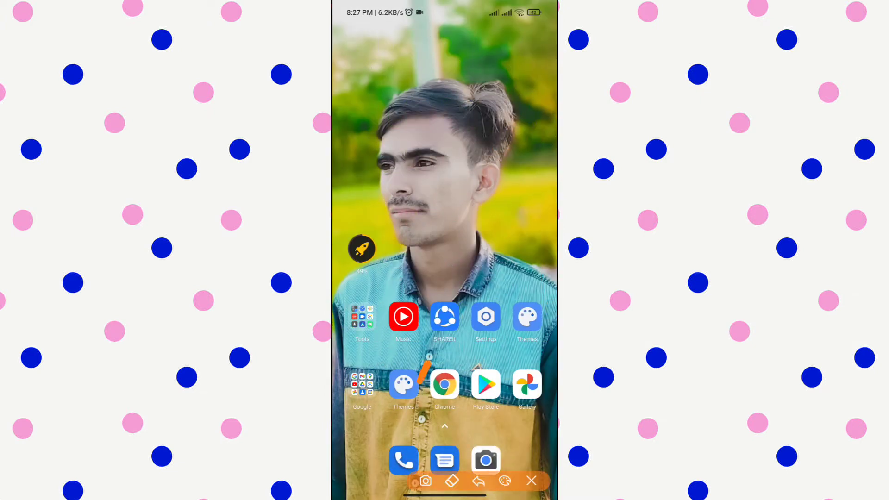
- Search '10 minute mail' in Chrome and open 10minutemail.com for a temporary address
{"action": "left_click", "coordinate": [531, 480]}
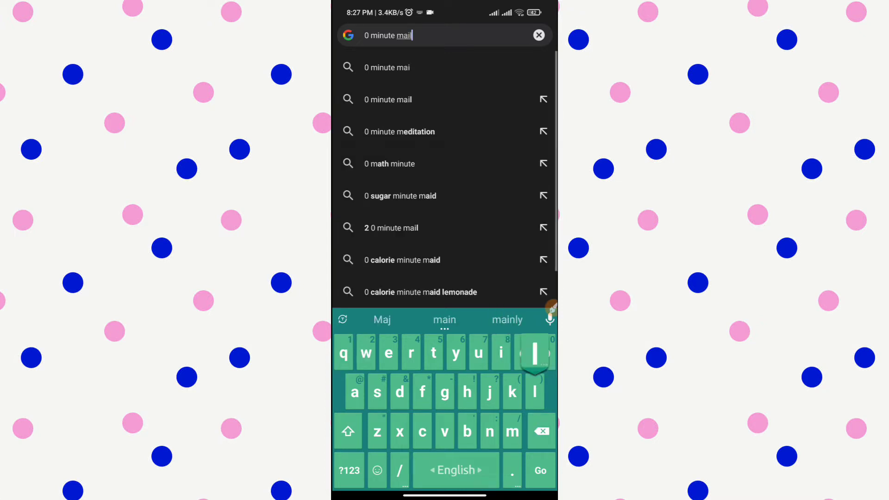
{"action": "type", "text": "l"}
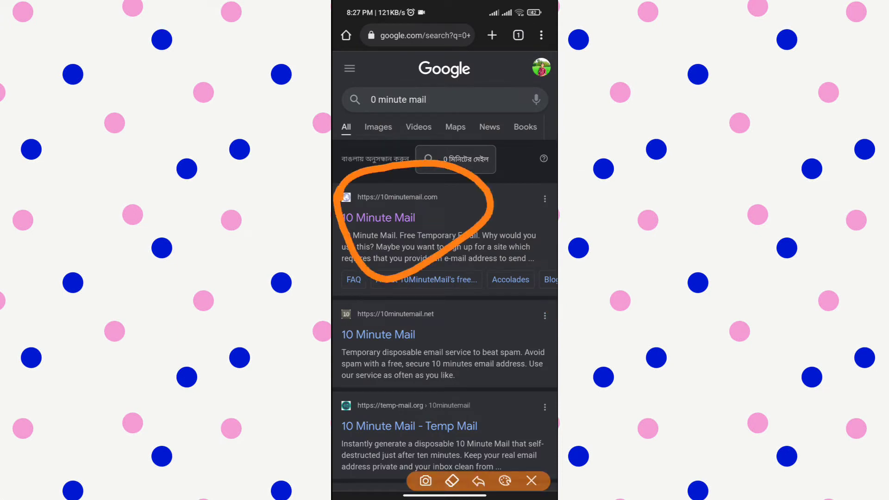
{"action": "left_click", "coordinate": [377, 217]}
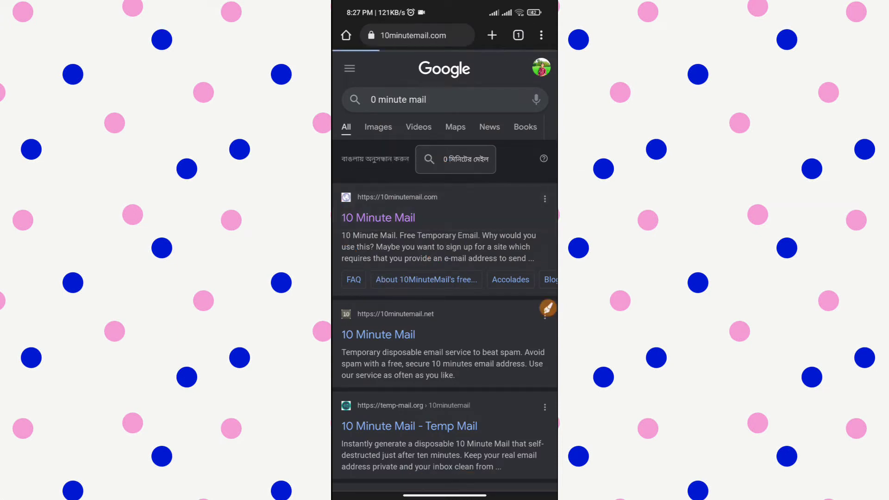
{"action": "left_click", "coordinate": [378, 217]}
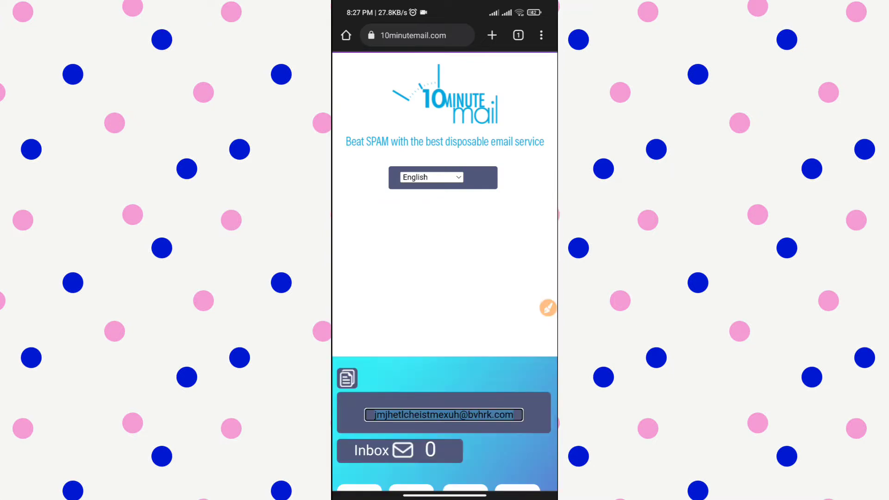
{"action": "scroll", "scroll_direction": "down", "scroll_amount": 3}
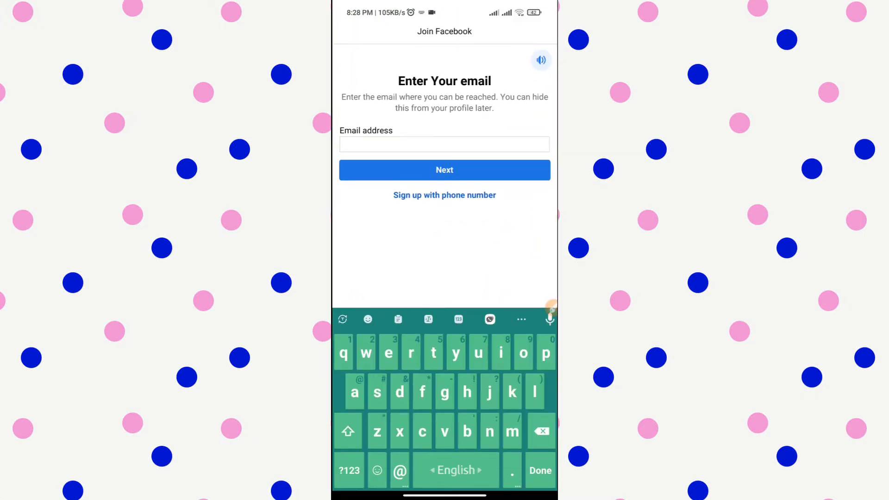
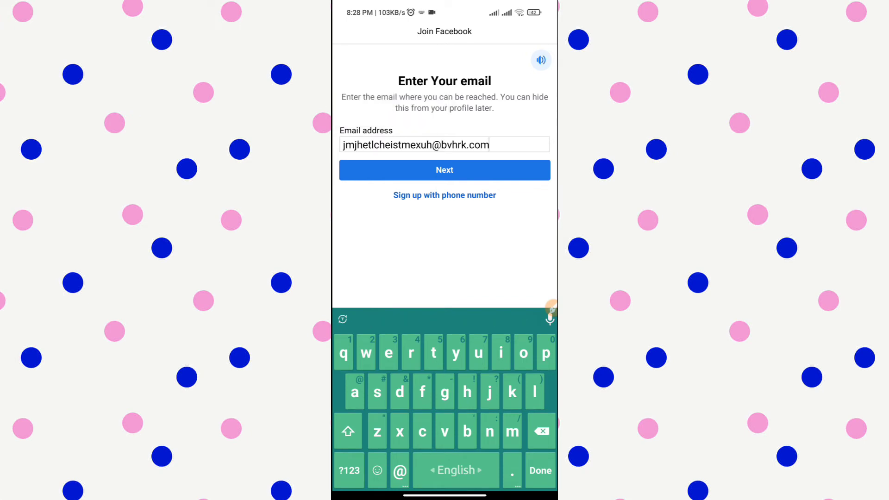
{"action": "left_click", "coordinate": [444, 170]}
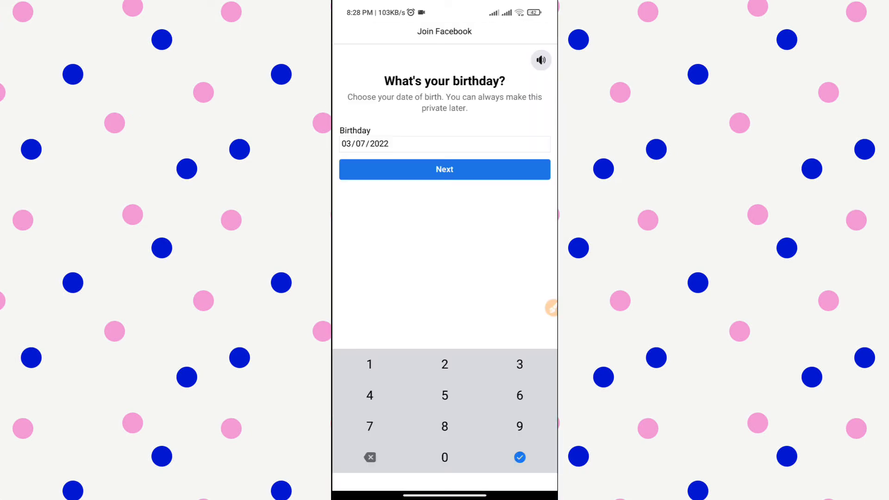
{"action": "left_click", "coordinate": [344, 144]}
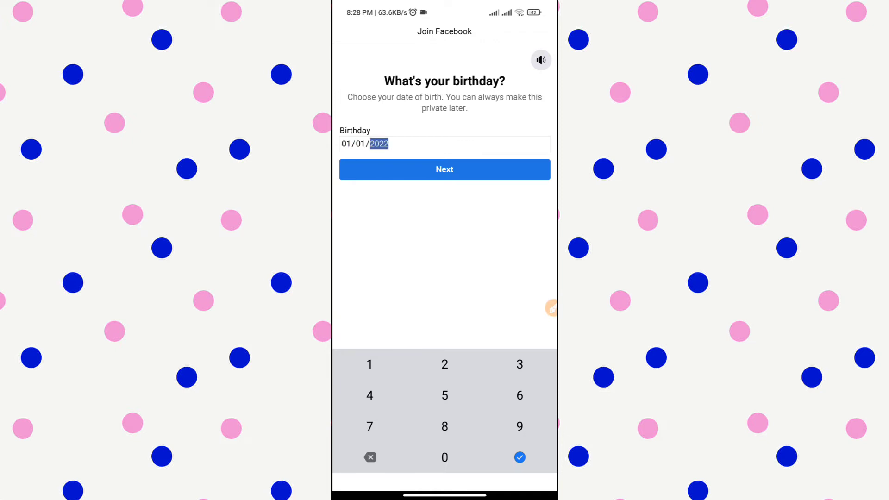
{"action": "type", "text": "2000"}
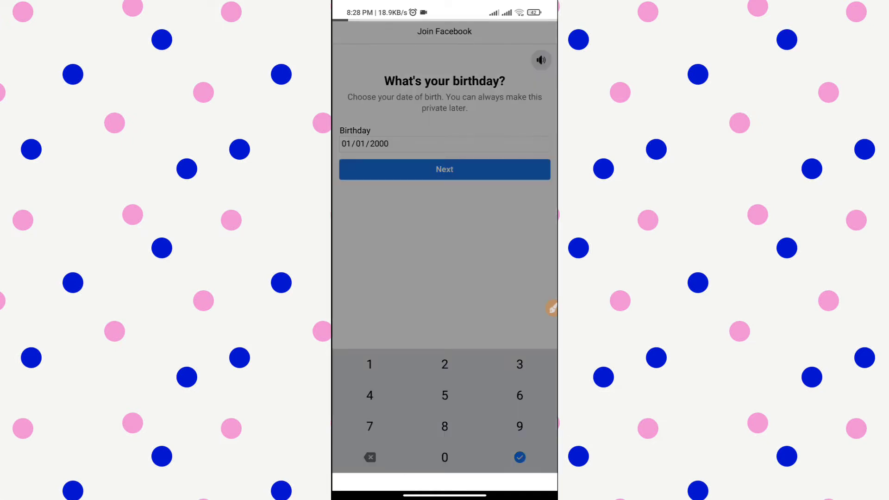
- Submit the birthday, set a password, complete sign-up and dismiss the save-login prompt
{"action": "left_click", "coordinate": [445, 169]}
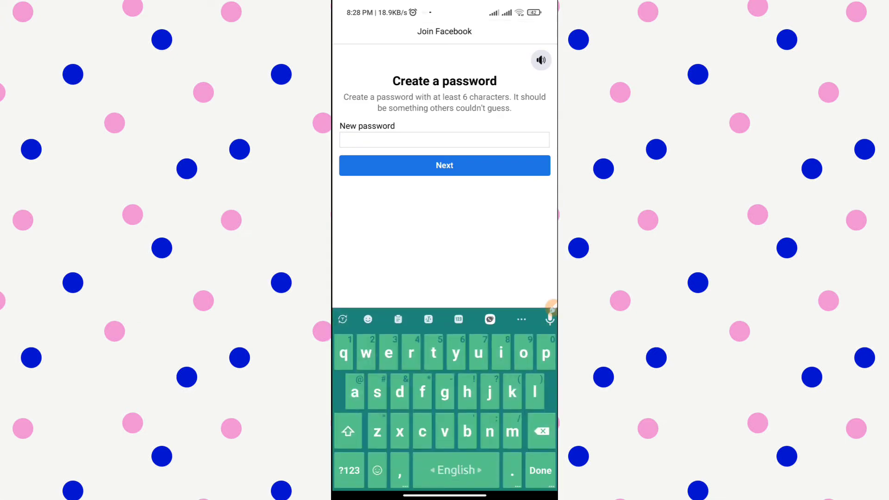
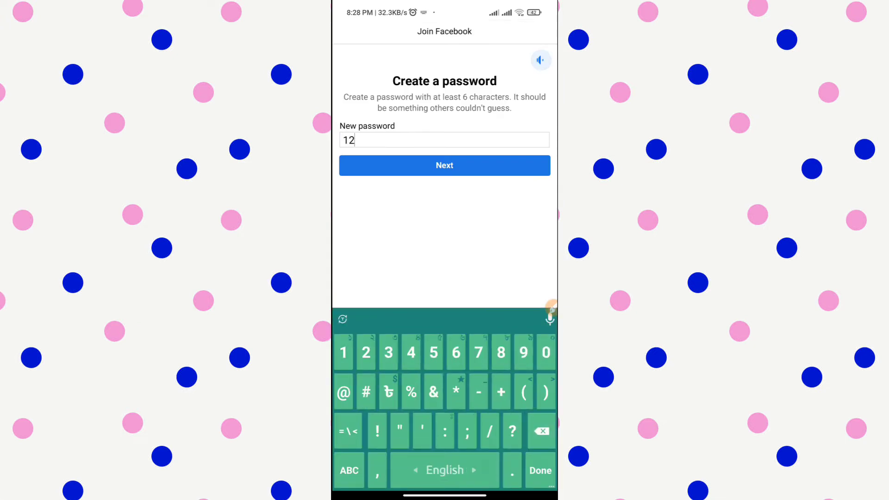
{"action": "left_click", "coordinate": [445, 165]}
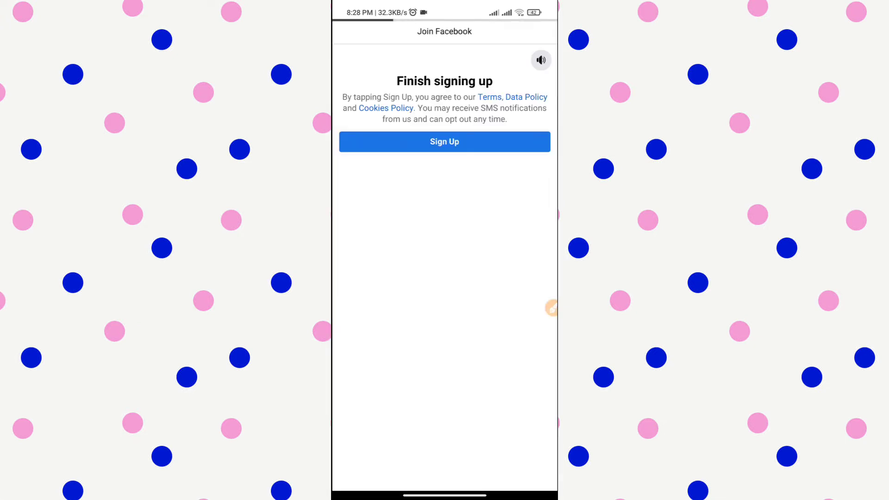
{"action": "left_click", "coordinate": [444, 141]}
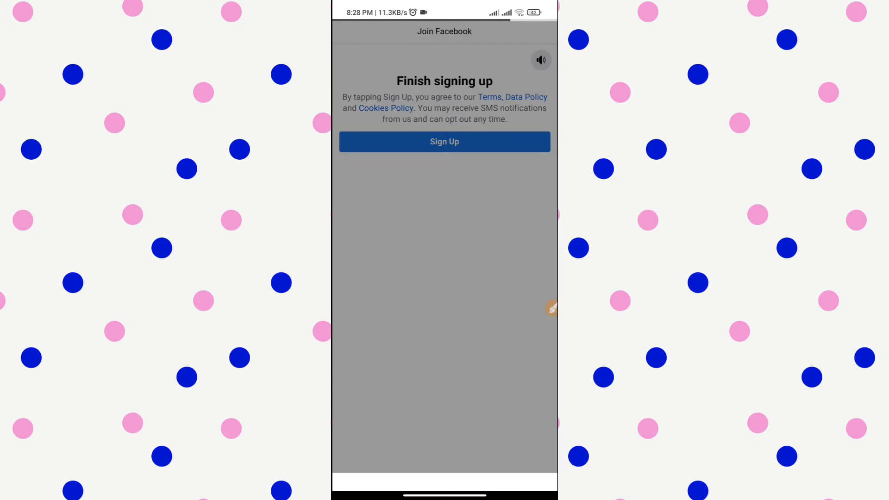
{"action": "left_click", "coordinate": [444, 141]}
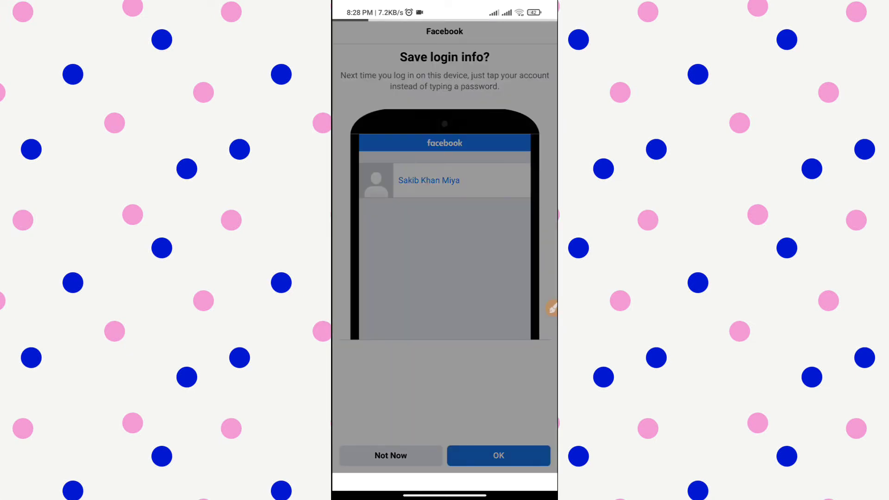
{"action": "left_click", "coordinate": [497, 456]}
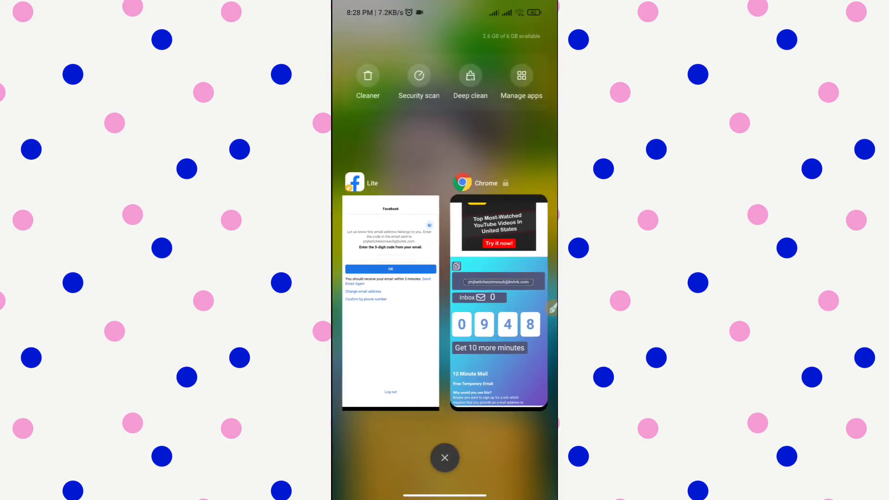
- Return to 10 Minute Mail and check the newly arrived inbox message
{"action": "left_click", "coordinate": [498, 301]}
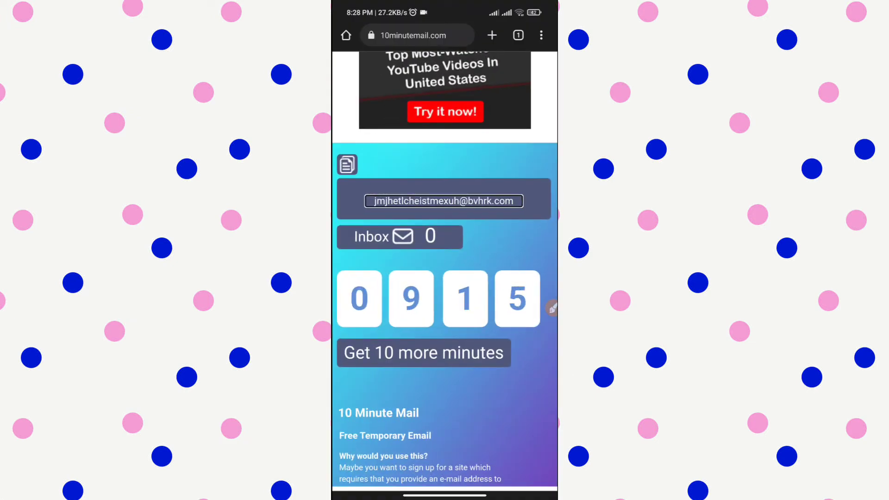
{"action": "scroll", "scroll_direction": "down", "scroll_amount": 3}
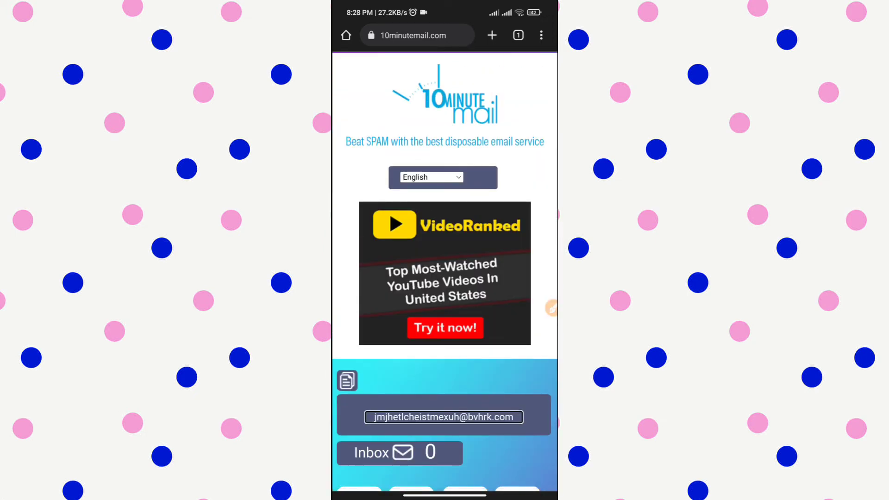
{"action": "scroll", "scroll_direction": "down", "scroll_amount": 3}
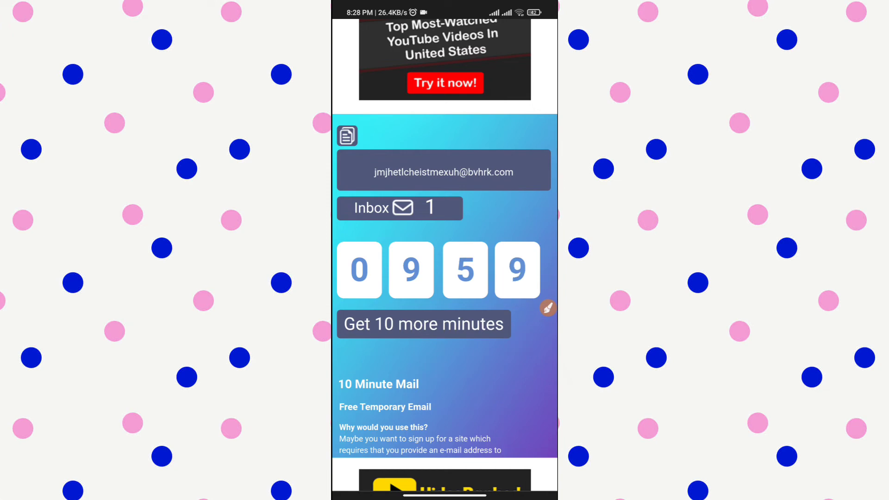
{"action": "left_click", "coordinate": [445, 83]}
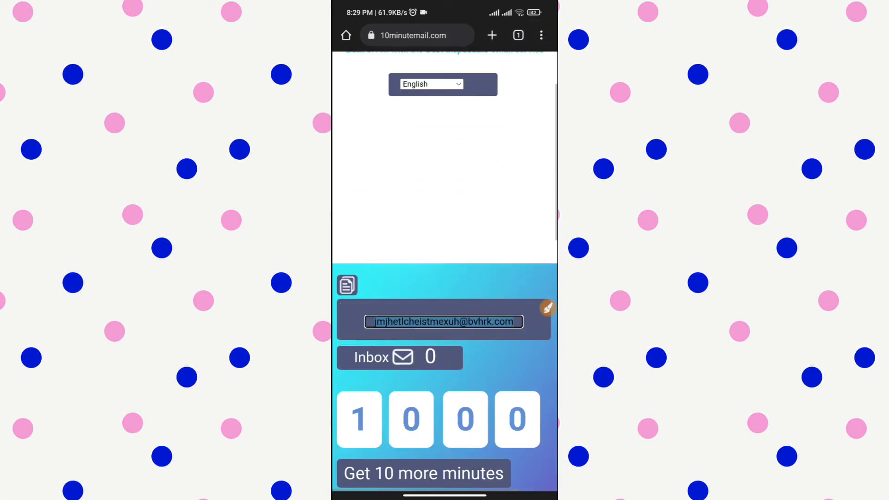
{"action": "scroll", "scroll_direction": "down", "scroll_amount": 3}
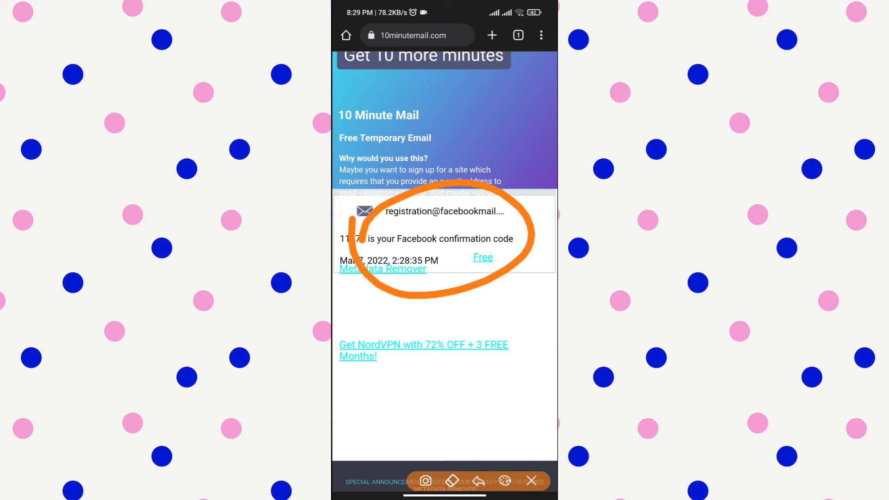
{"action": "left_click", "coordinate": [425, 238]}
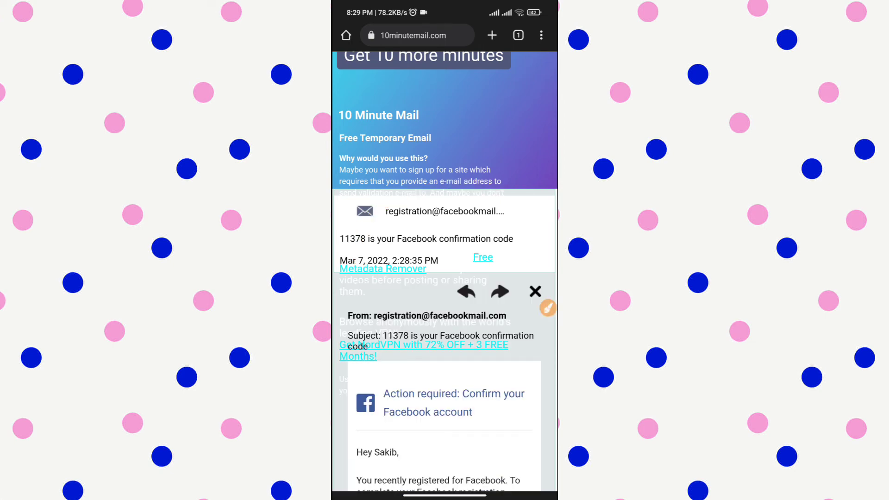
{"action": "scroll", "scroll_direction": "down", "scroll_amount": 3}
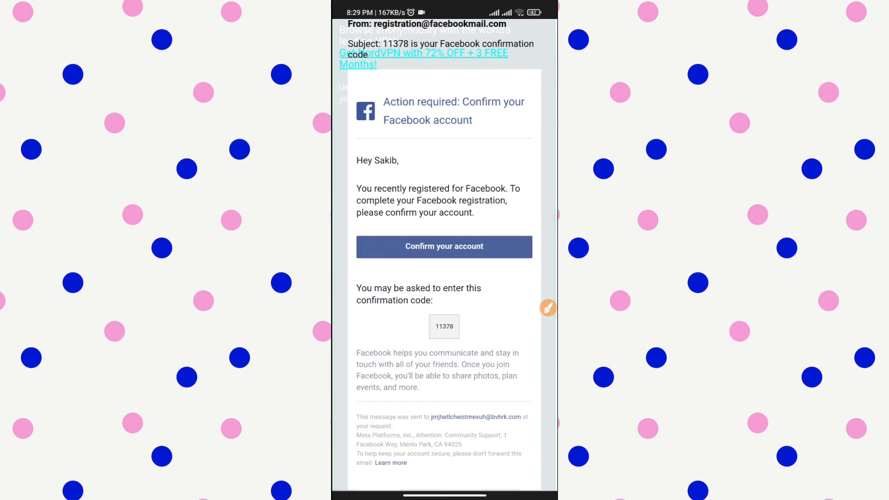
{"action": "double_click", "coordinate": [444, 326]}
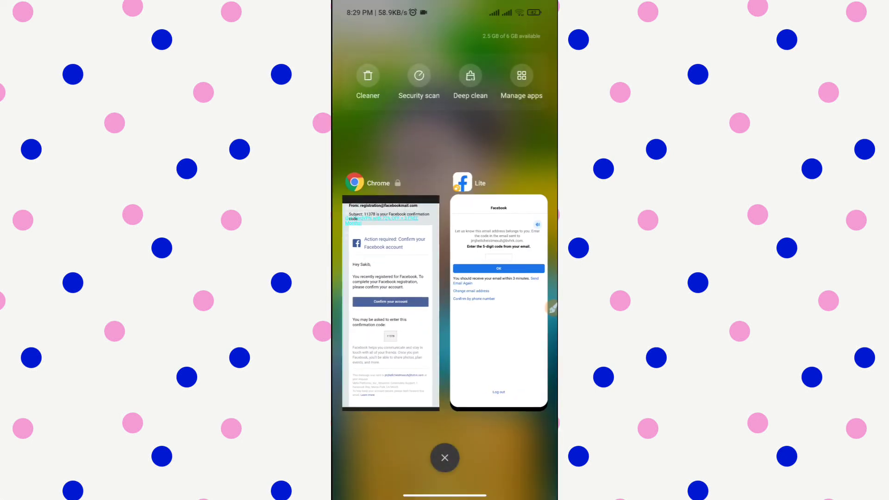
{"action": "left_click", "coordinate": [498, 301]}
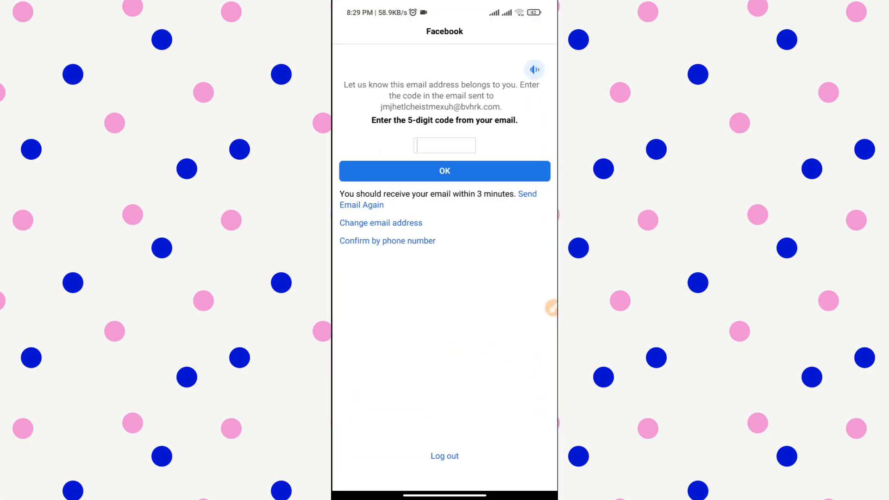
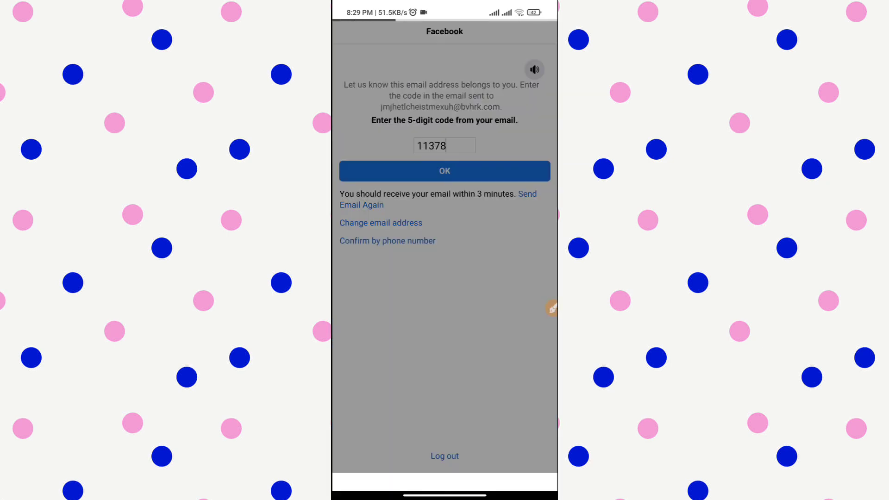
{"action": "left_click", "coordinate": [444, 171]}
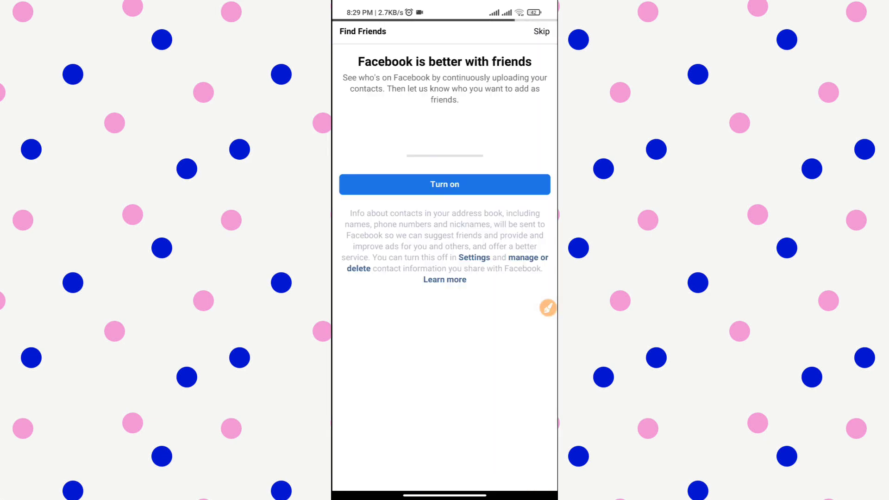
- Skip finding friends, search for the Sakibul Hasan Creative page and follow it
{"action": "left_click", "coordinate": [540, 32]}
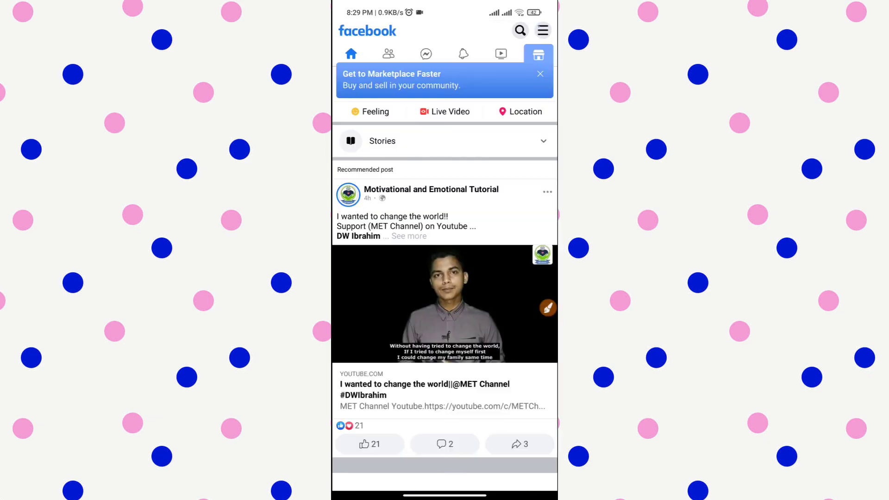
{"action": "left_click", "coordinate": [518, 30]}
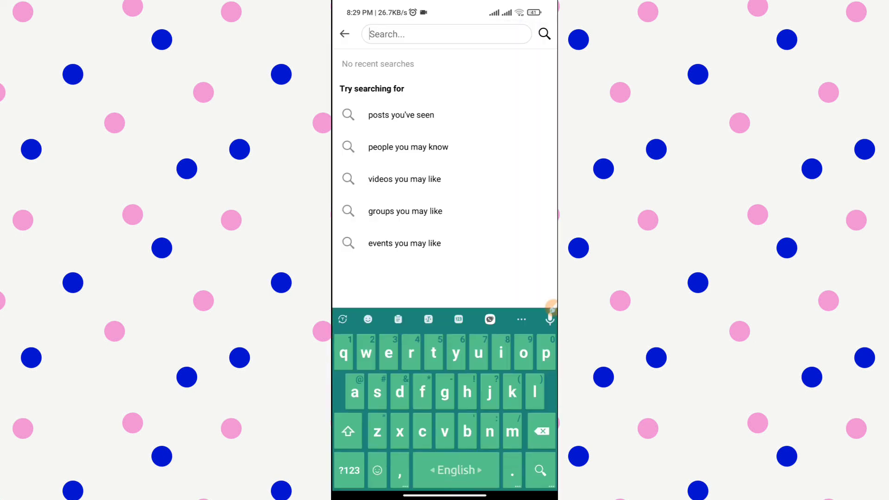
{"action": "type", "text": "Sa"}
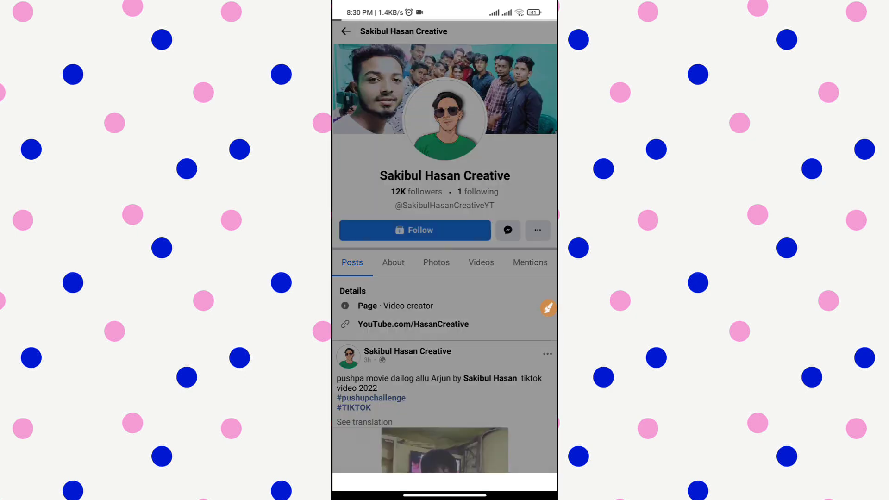
{"action": "left_click", "coordinate": [414, 229]}
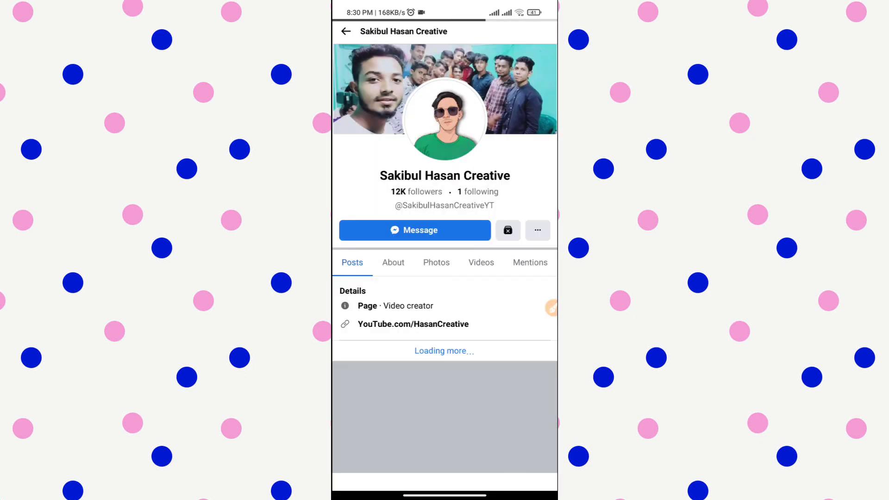